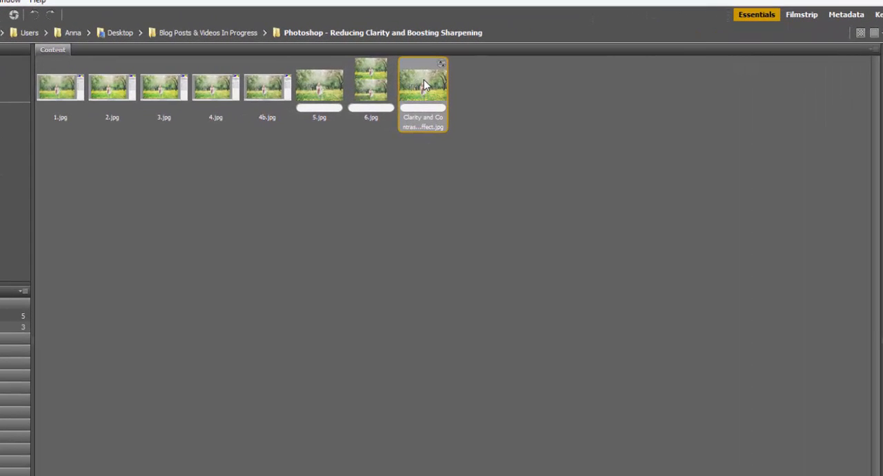
Step: Open the 'Clarity and Contrast' orchard photo in Camera Raw from Bridge's context menu
{"action": "right_click", "coordinate": [422, 94]}
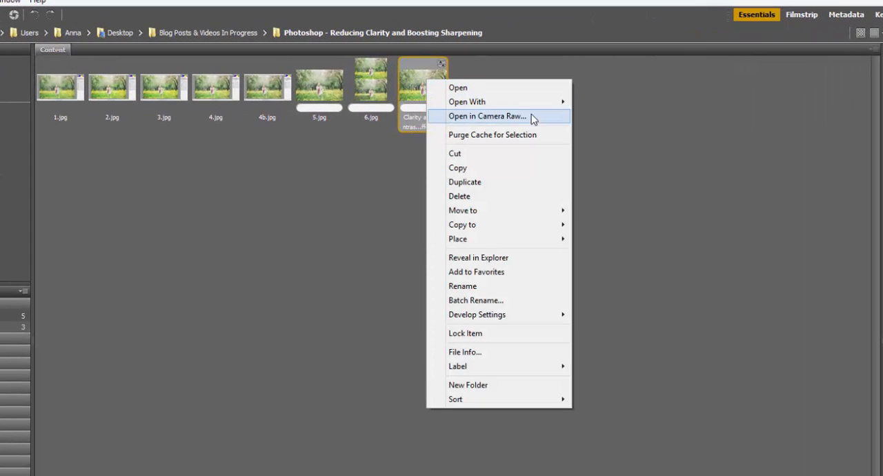
{"action": "left_click", "coordinate": [487, 116]}
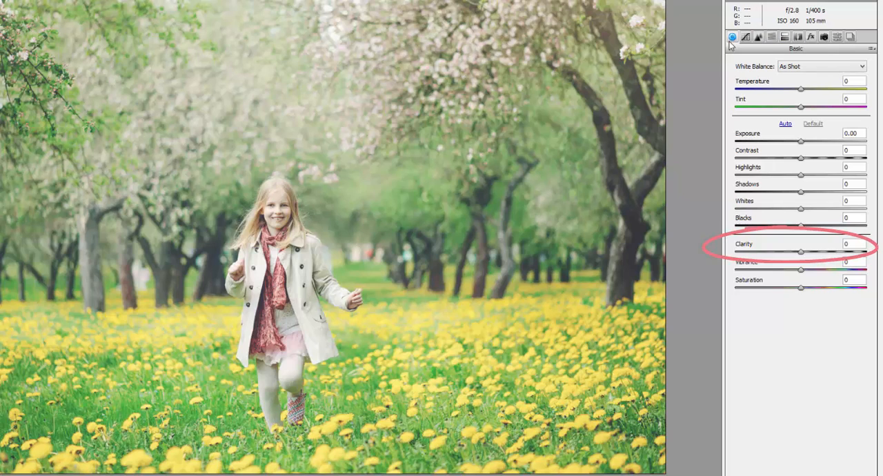
{"action": "mouse_move", "coordinate": [697, 94]}
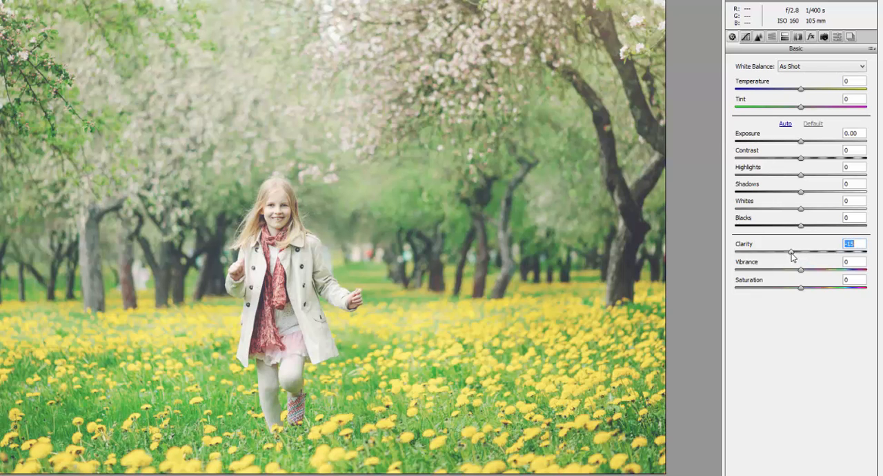
Step: Lower Clarity to a strong negative value (about -39) for a softer, hazier look
{"action": "left_click_drag", "start_coordinate": [792, 252], "coordinate": [773, 253]}
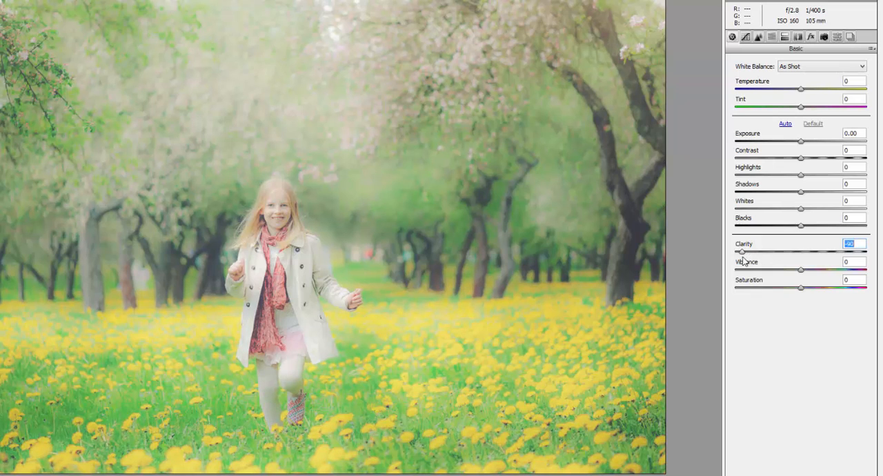
{"action": "left_click_drag", "start_coordinate": [742, 251], "coordinate": [770, 251]}
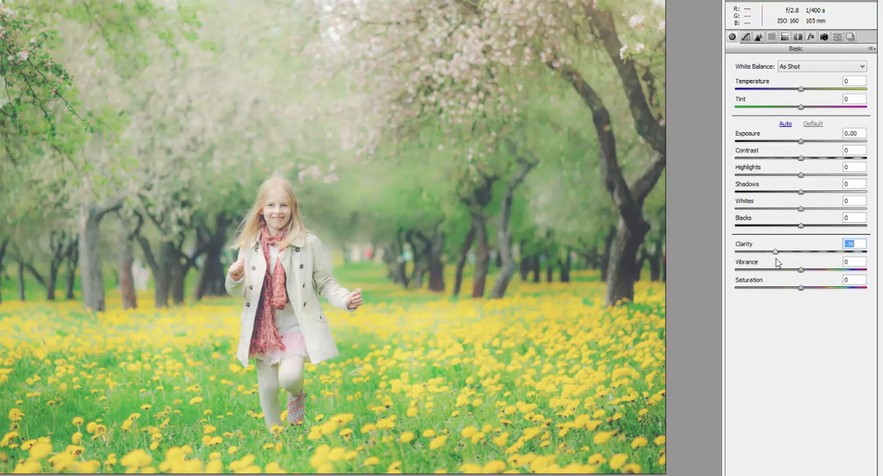
{"action": "mouse_move", "coordinate": [820, 327]}
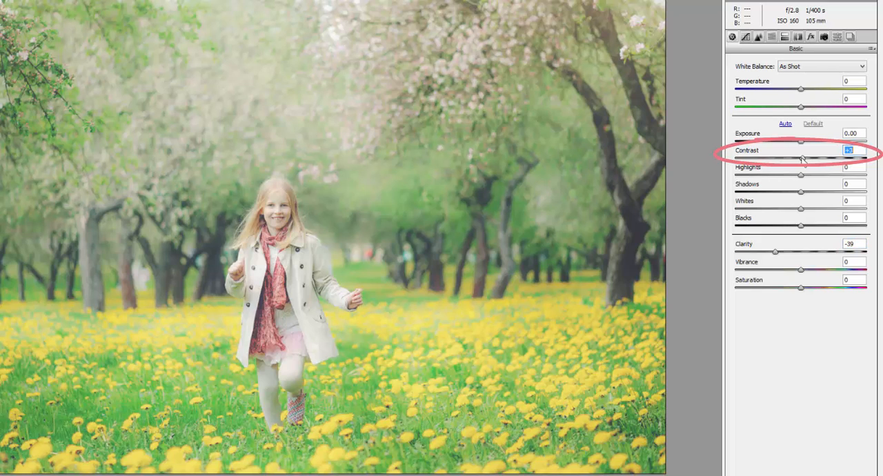
Step: Raise Contrast to +30 while keeping Clarity at -39
{"action": "left_click_drag", "start_coordinate": [800, 160], "coordinate": [809, 160]}
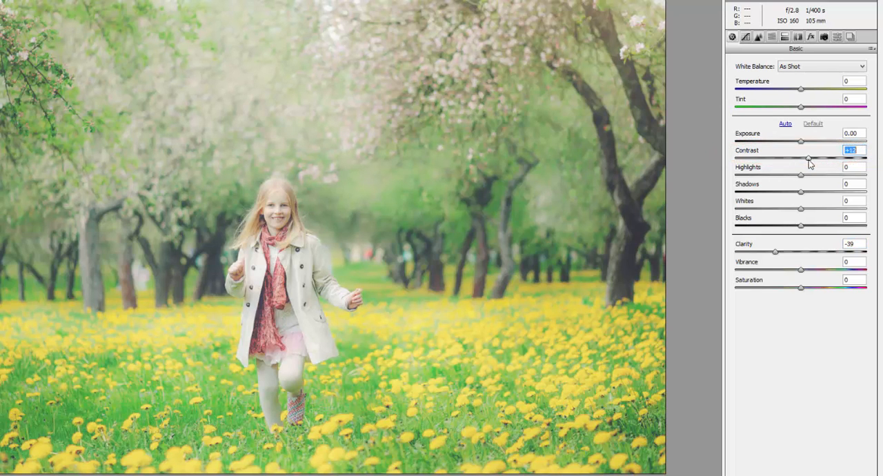
{"action": "left_click_drag", "start_coordinate": [809, 159], "coordinate": [819, 159]}
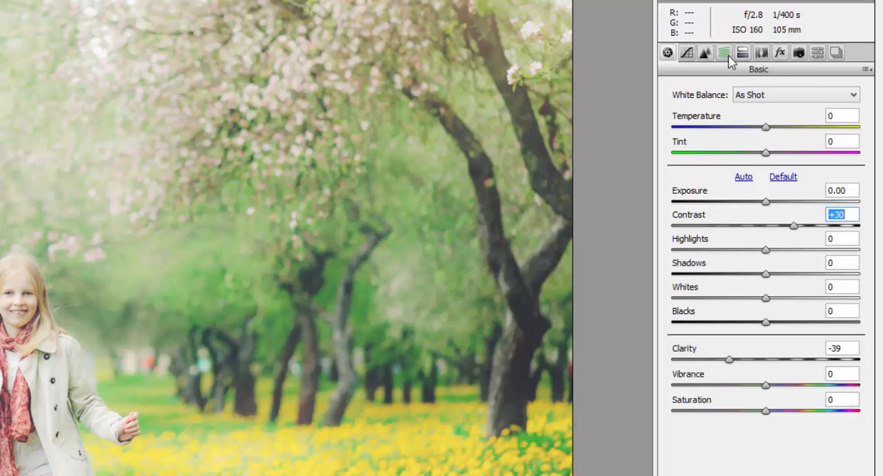
Step: Switch to the HSL/Grayscale panel to desaturate the yellows and greens
{"action": "left_click", "coordinate": [723, 53]}
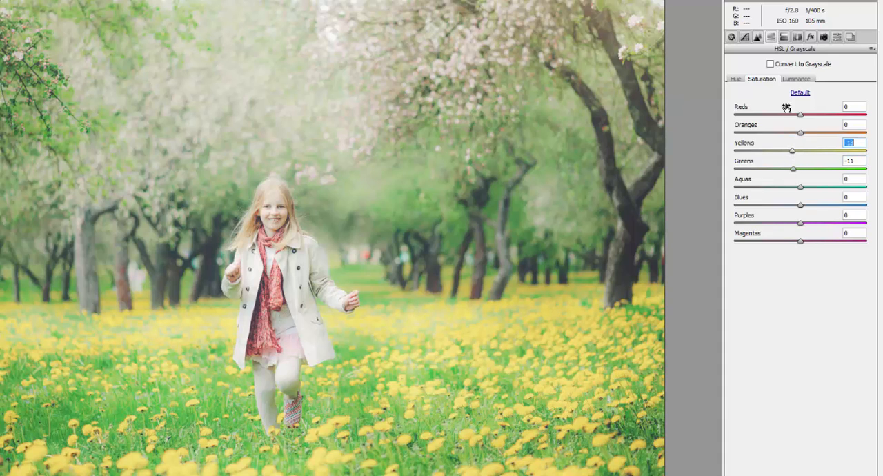
Step: Slightly lower the Greens luminance in the HSL Luminance adjustments
{"action": "left_click", "coordinate": [795, 79]}
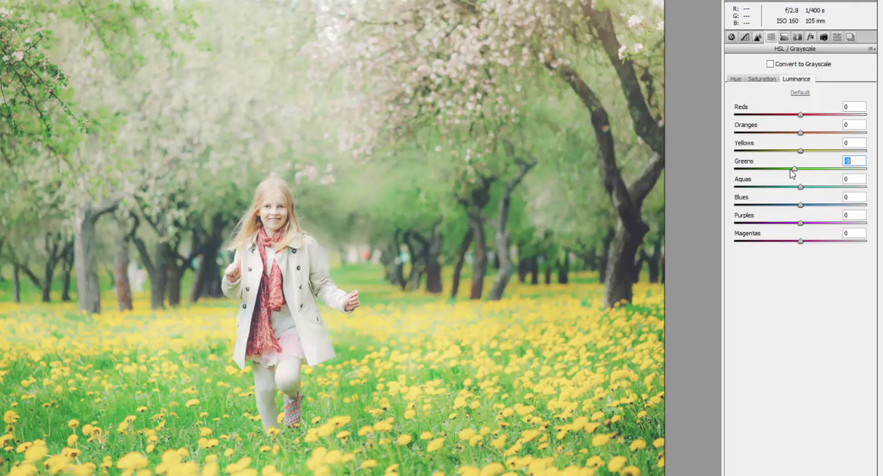
{"action": "left_click_drag", "start_coordinate": [800, 170], "coordinate": [790, 170]}
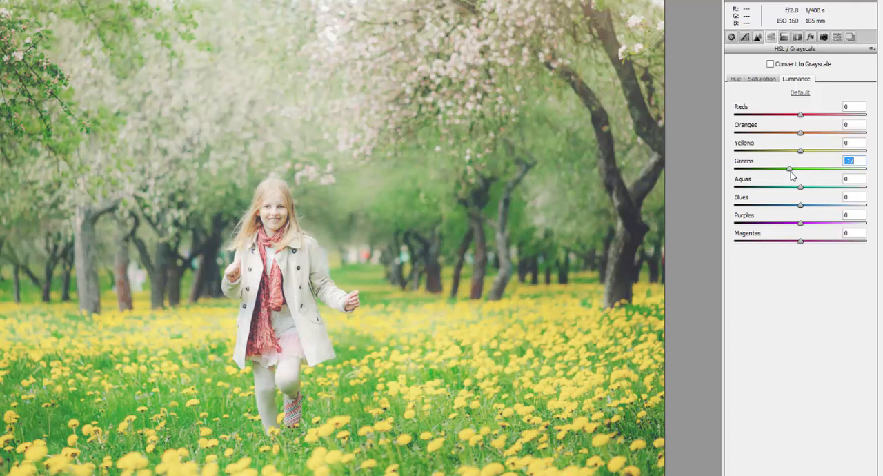
{"action": "left_click_drag", "start_coordinate": [789, 170], "coordinate": [794, 169]}
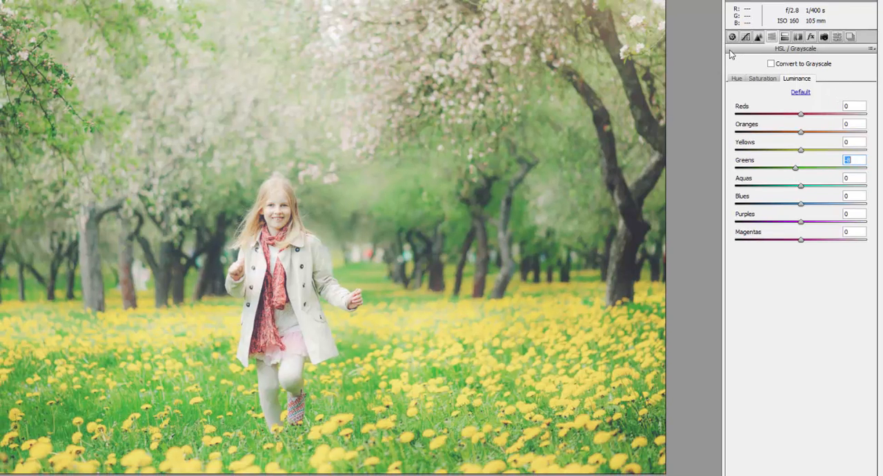
{"action": "left_click", "coordinate": [733, 37]}
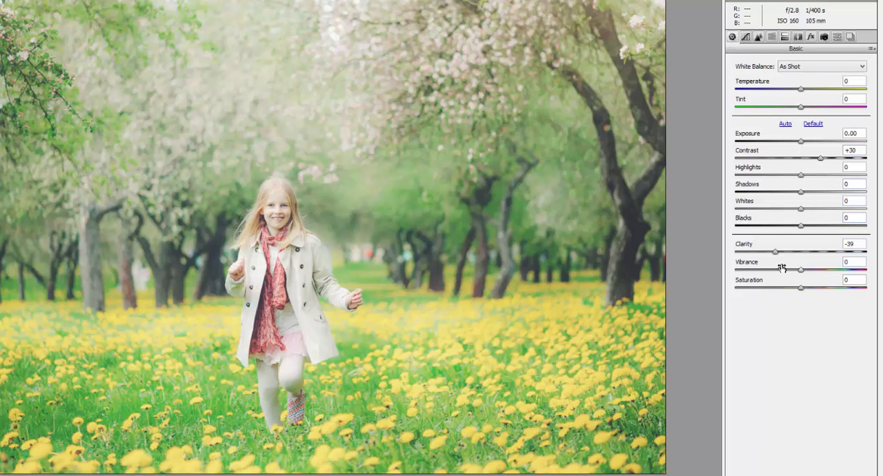
{"action": "mouse_move", "coordinate": [778, 262]}
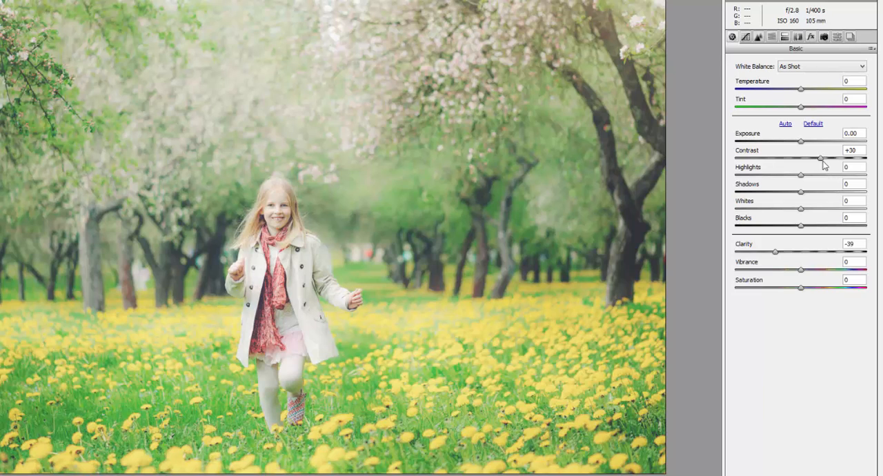
{"action": "mouse_move", "coordinate": [823, 164]}
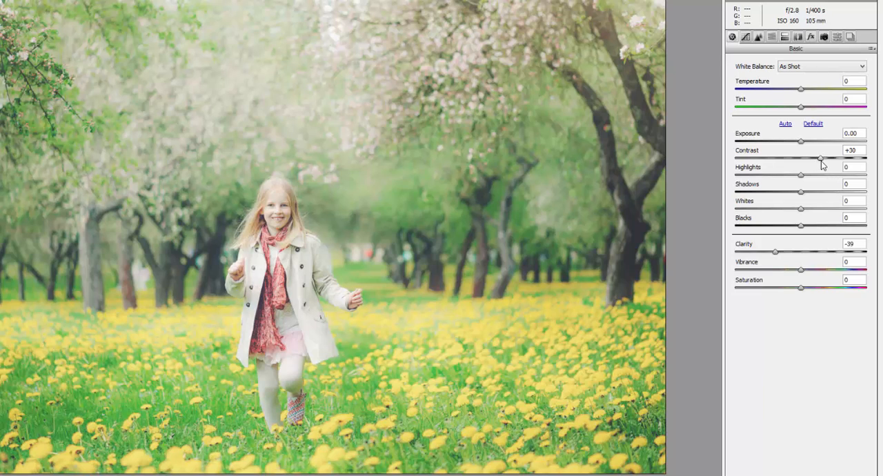
{"action": "mouse_move", "coordinate": [771, 37]}
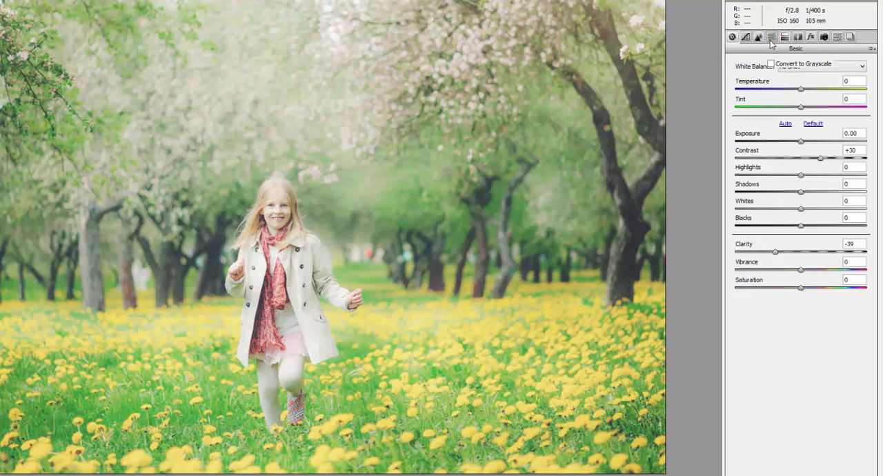
{"action": "left_click", "coordinate": [772, 38]}
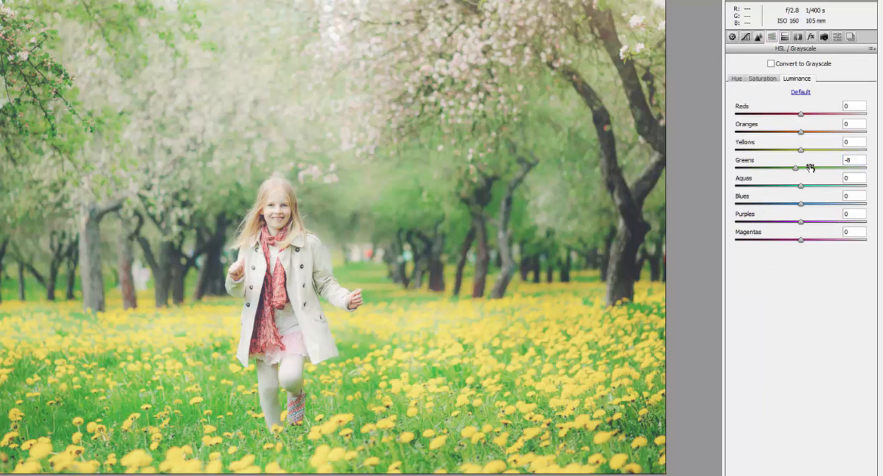